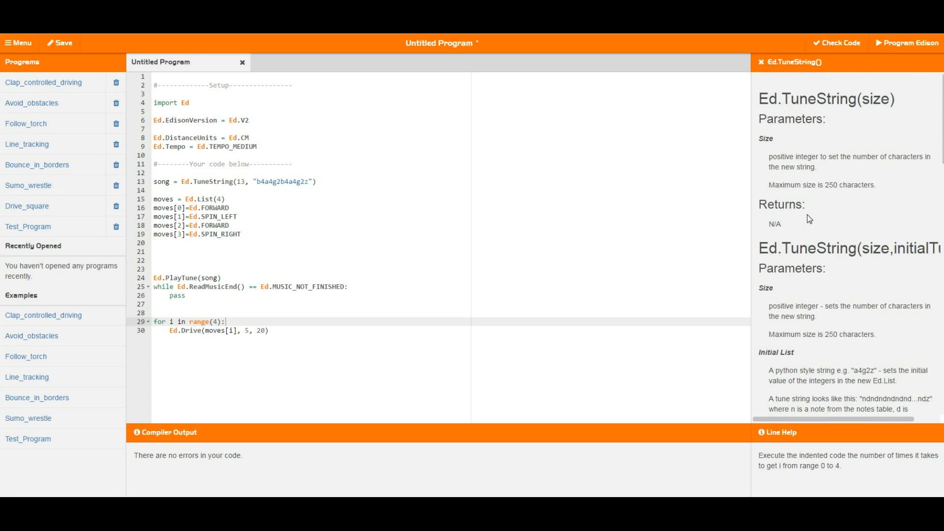
{"action": "scroll", "scroll_direction": "down", "scroll_amount": 3}
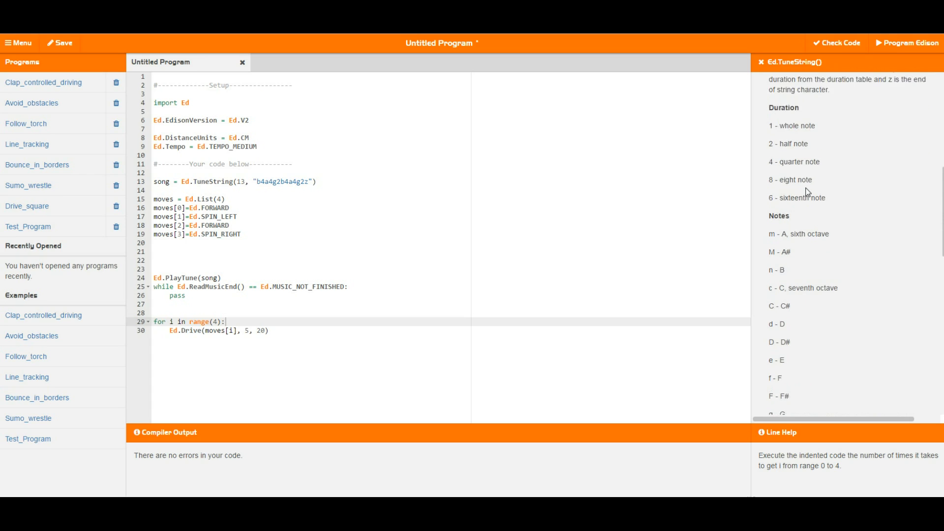
{"action": "scroll", "scroll_direction": "down", "scroll_amount": 3}
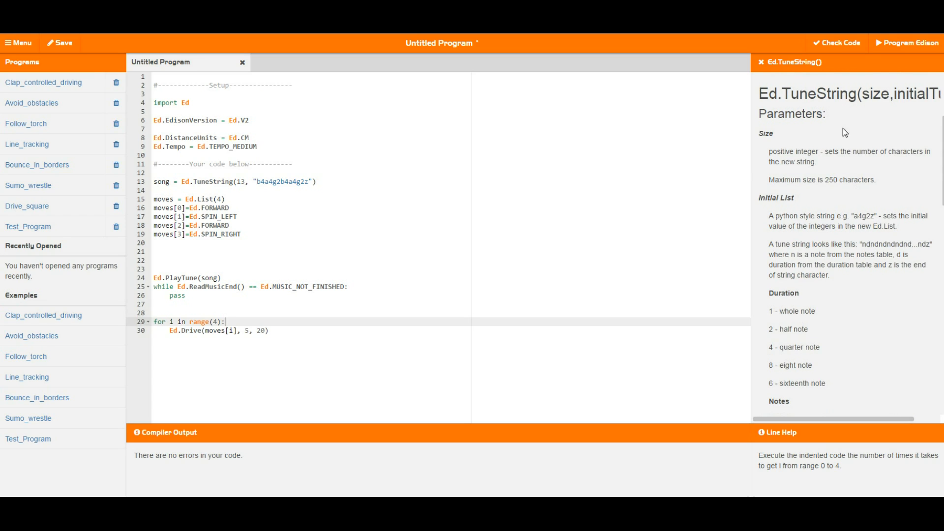
{"action": "scroll", "scroll_direction": "down", "scroll_amount": 3}
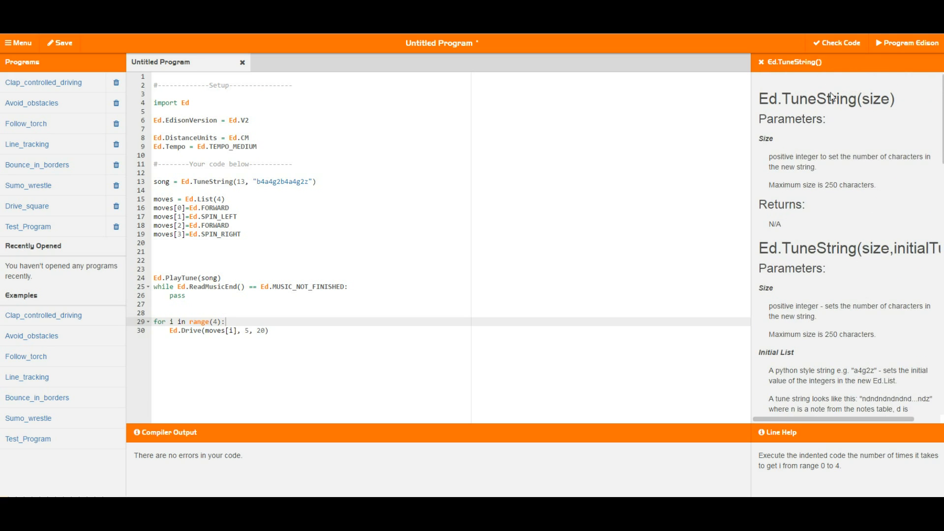
{"action": "mouse_move", "coordinate": [824, 274]}
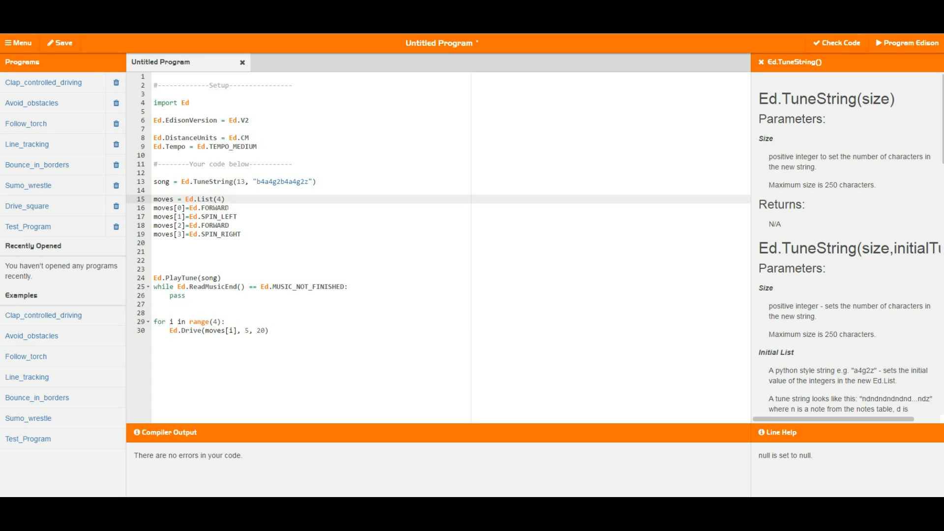
{"action": "type", "text": ","}
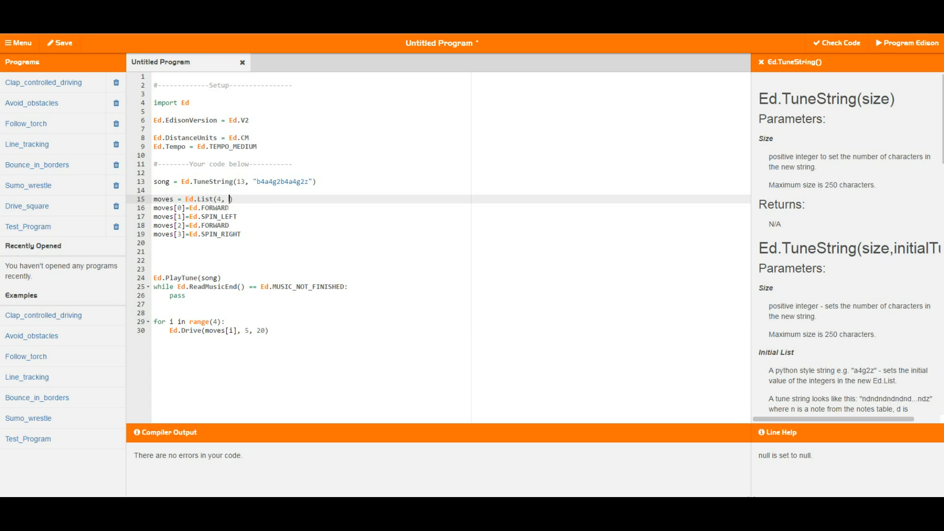
{"action": "key", "text": "Backspace"}
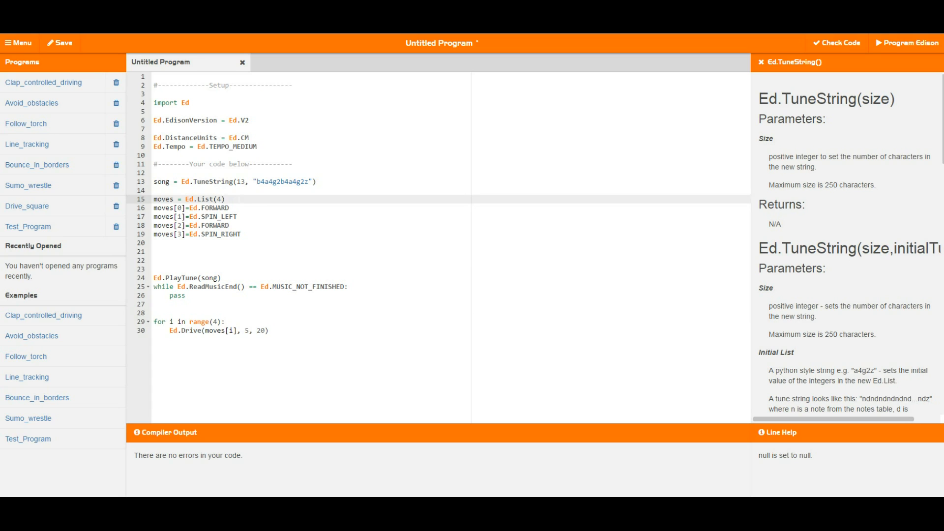